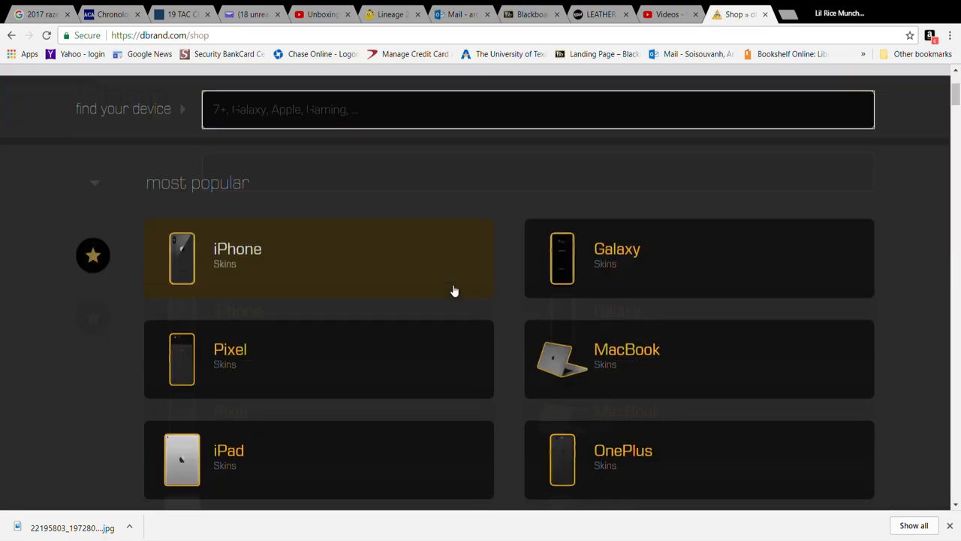
Choose Razer Blade 14" (2016-2017, GTX 1060) from the all-devices list to see its skins
scroll("down", 3)
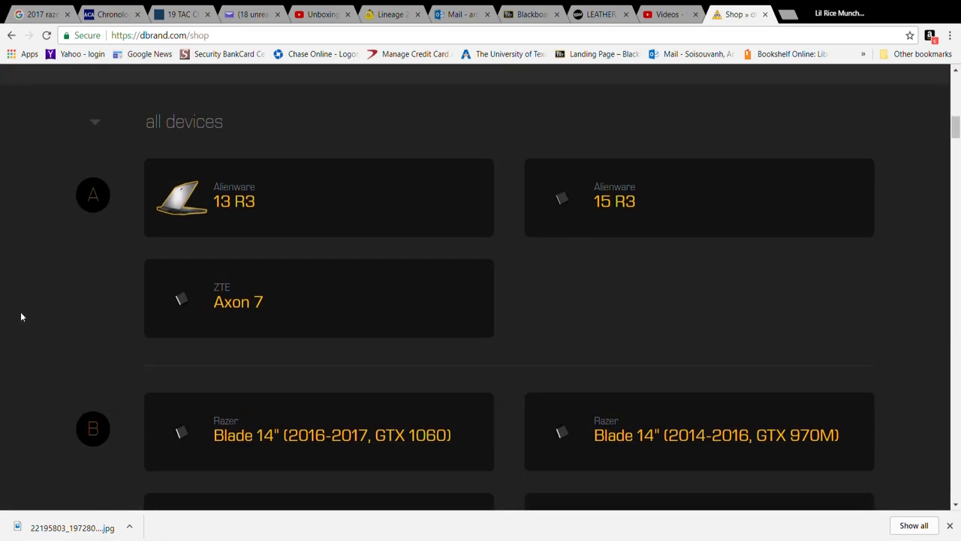
scroll("down", 3)
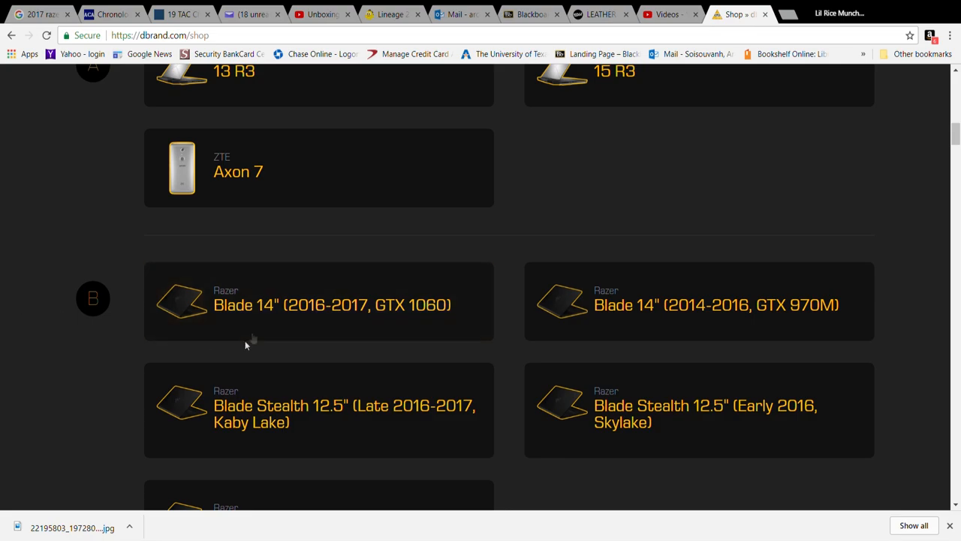
left_click(331, 304)
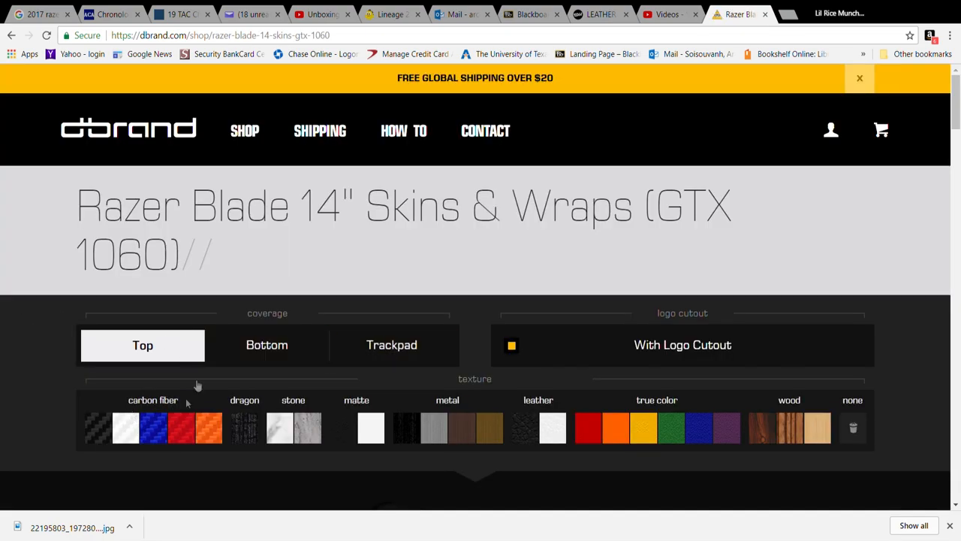
mouse_move(525, 426)
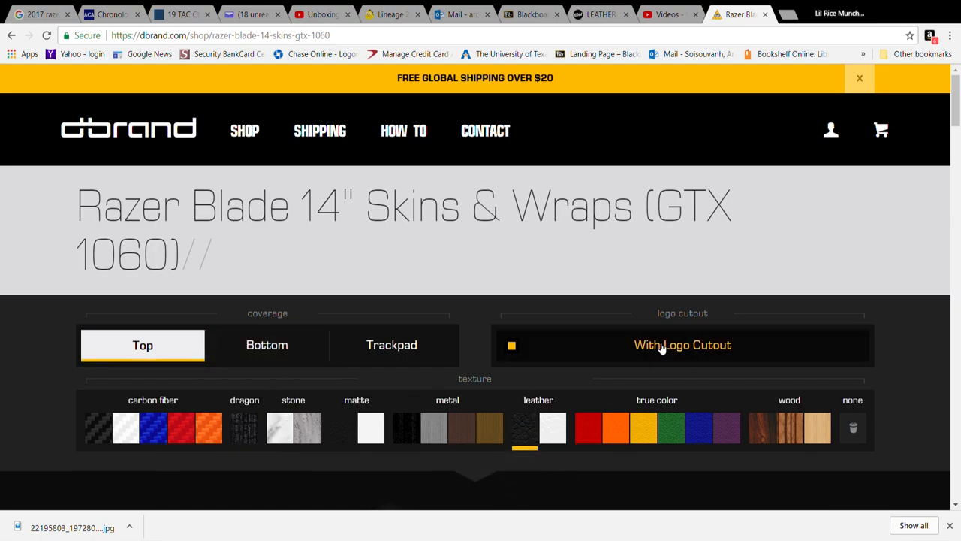
Add black leather skins for bottom panel and trackpad, reaching a $47.85 kit summary
left_click(267, 345)
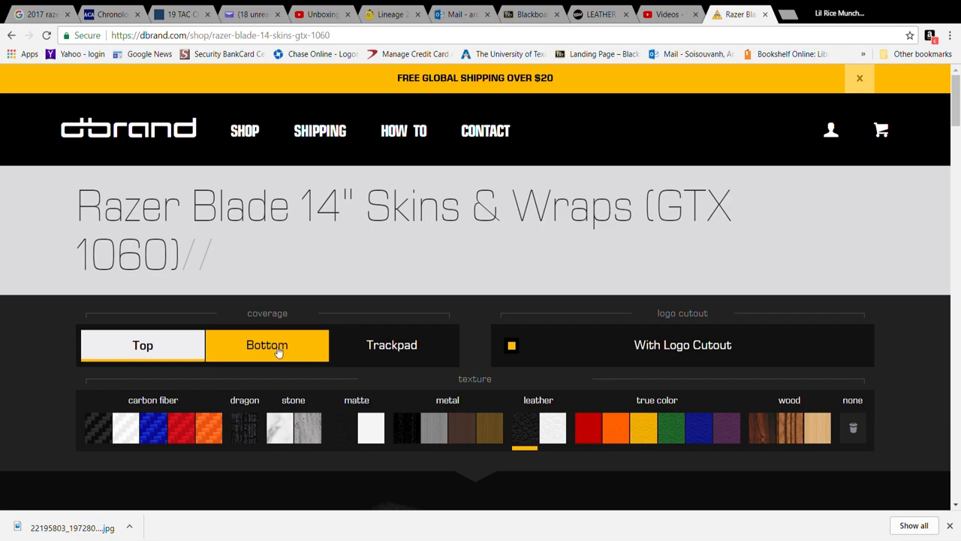
left_click(391, 345)
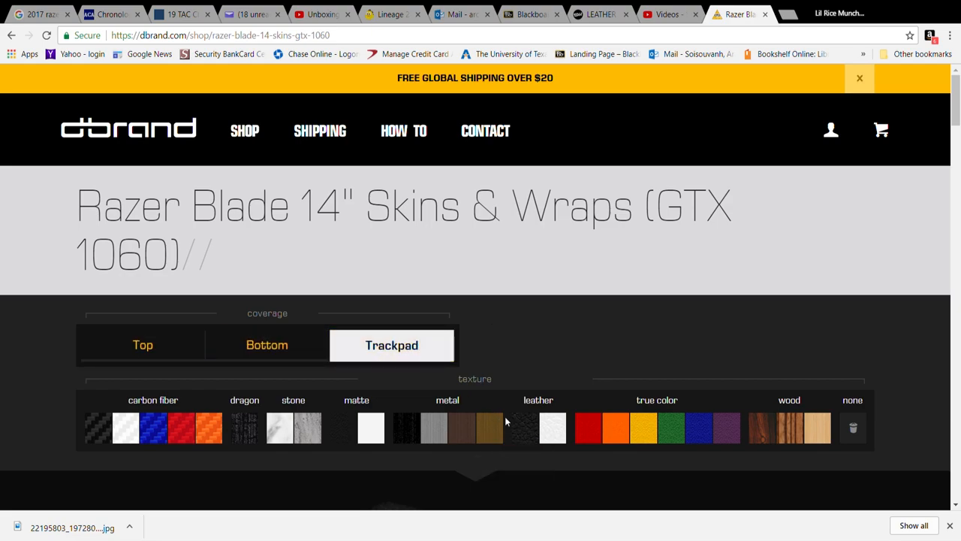
scroll("down", 3)
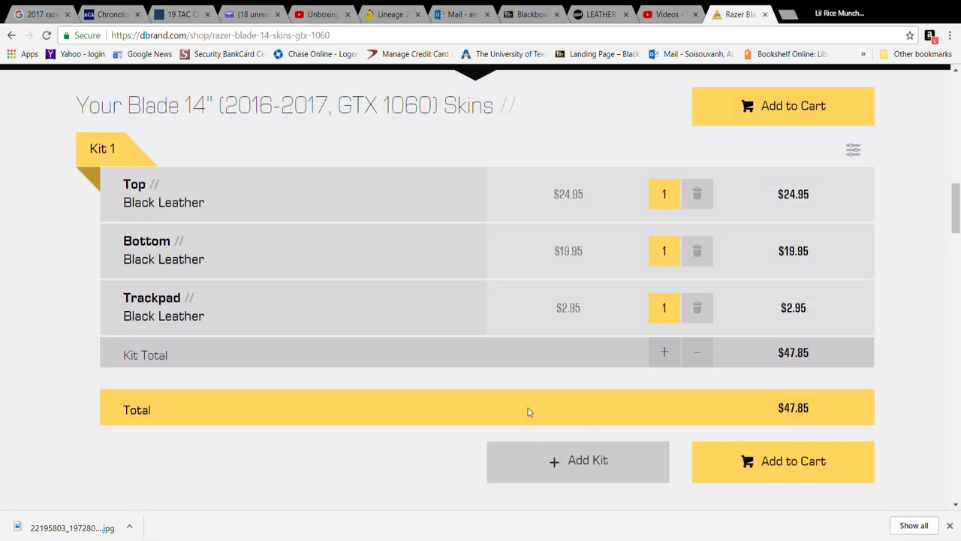
mouse_move(804, 424)
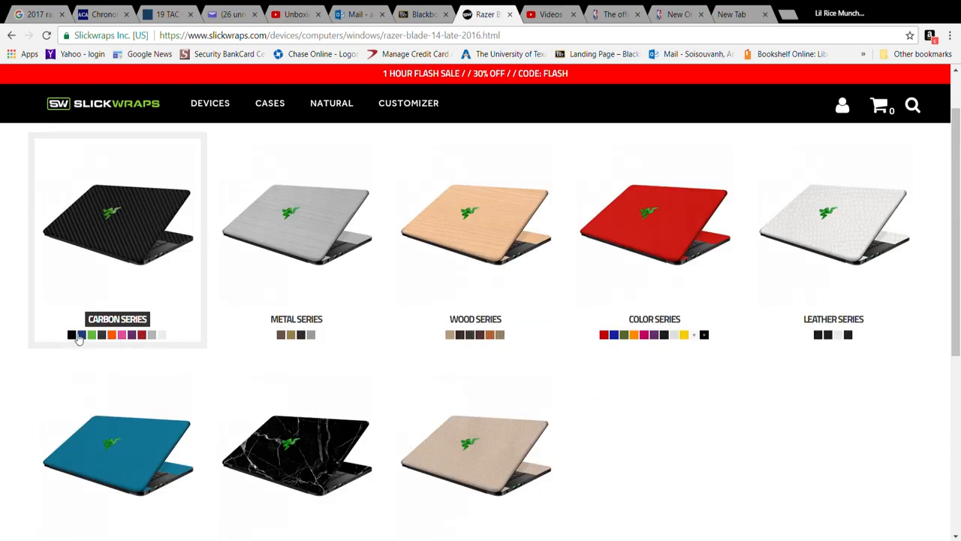
Choose Leather Series from the Razer Blade 14" grid, priced at $49.95
scroll("down", 3)
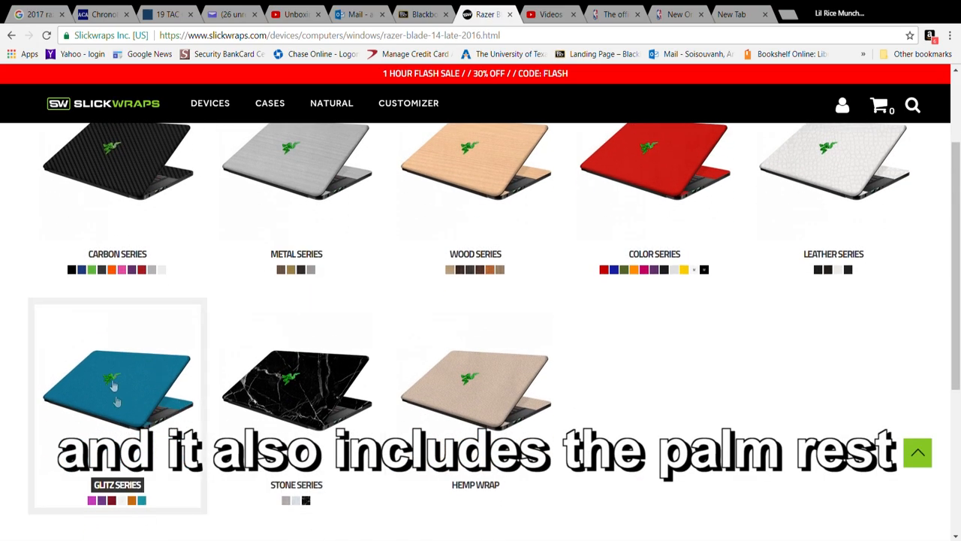
scroll("up", 3)
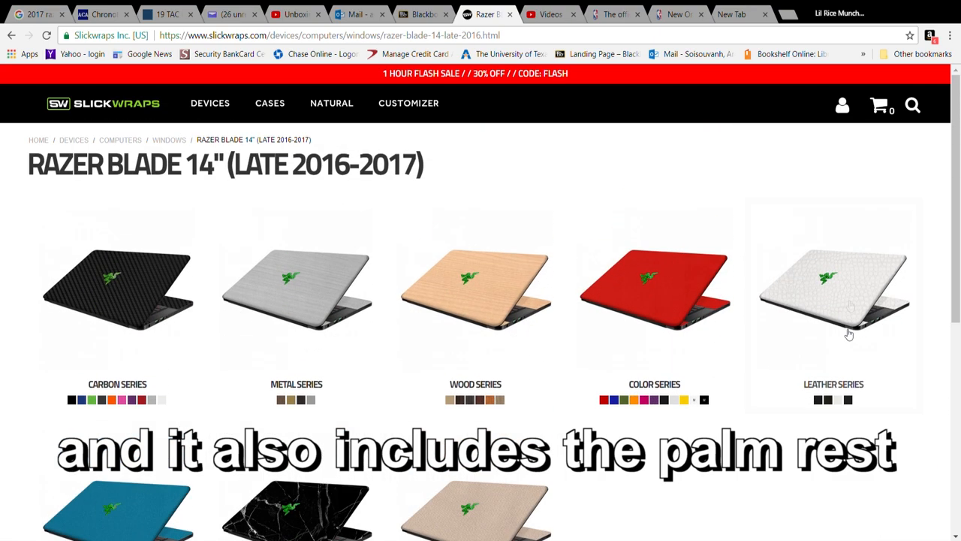
left_click(834, 293)
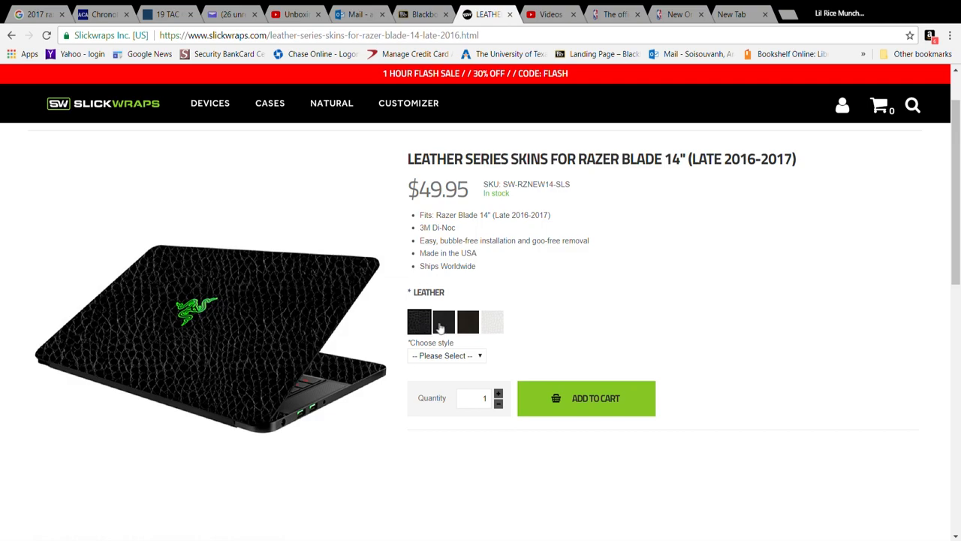
mouse_move(498, 324)
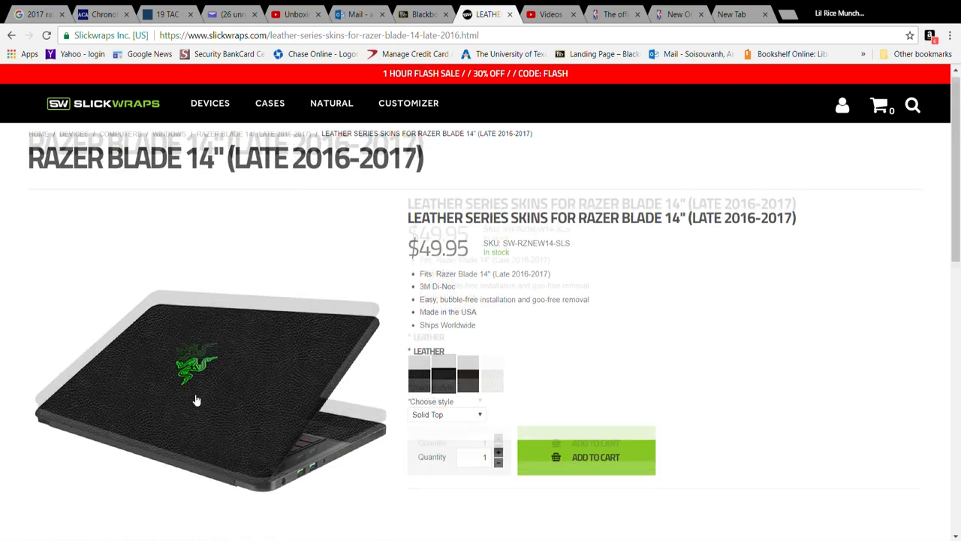
Review the bottom-panel product image for the black leather Solid Top skin
scroll("down", 3)
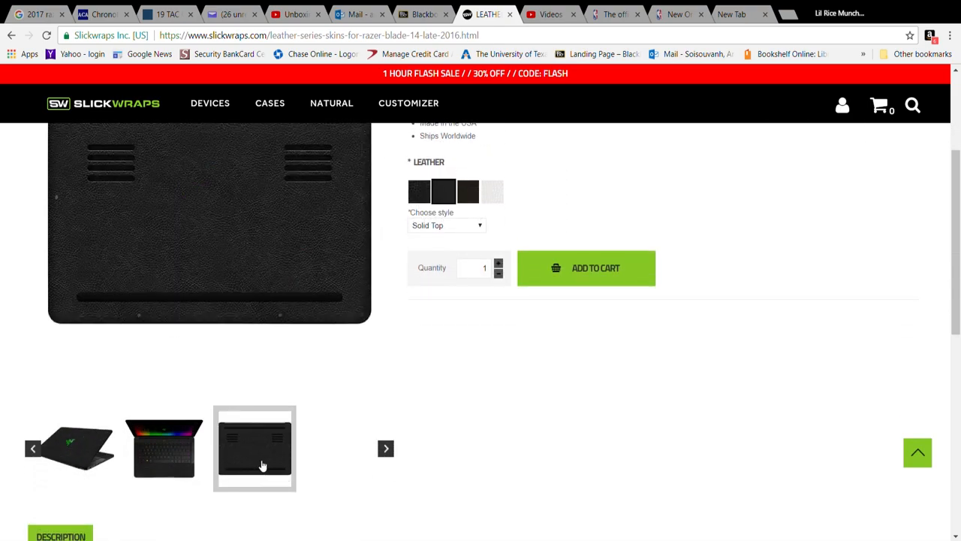
scroll("up", 3)
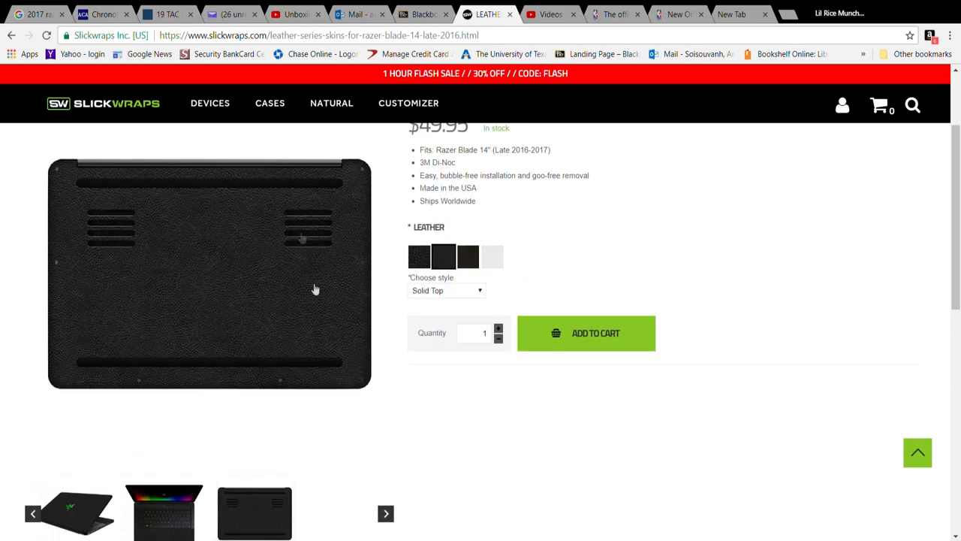